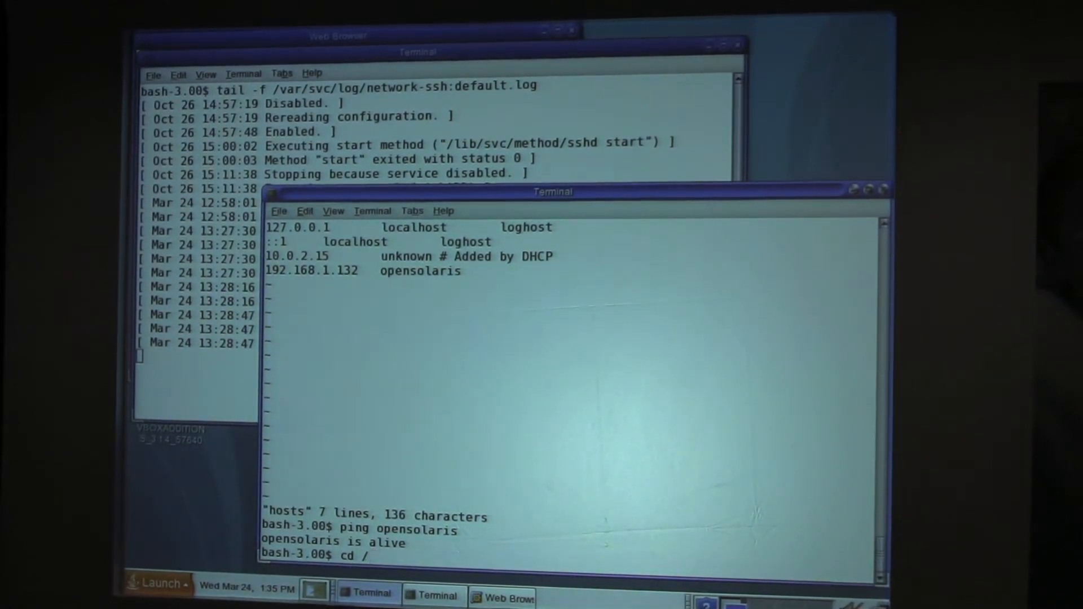
# Change into /net/opensolaris and list its contents, showing export
pyautogui.write('net/o')
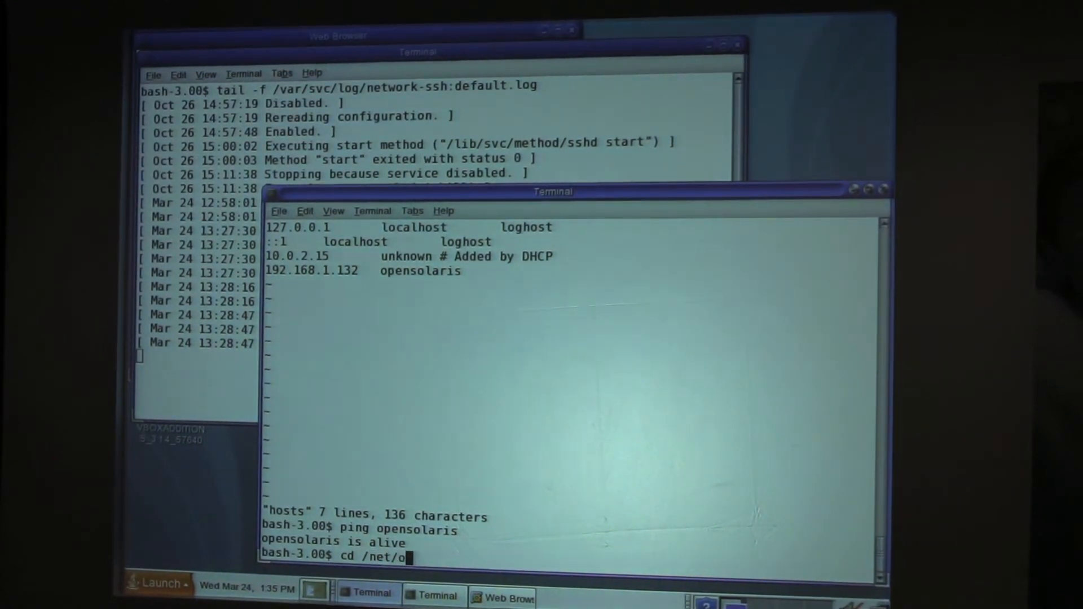
pyautogui.write('pensolaris')
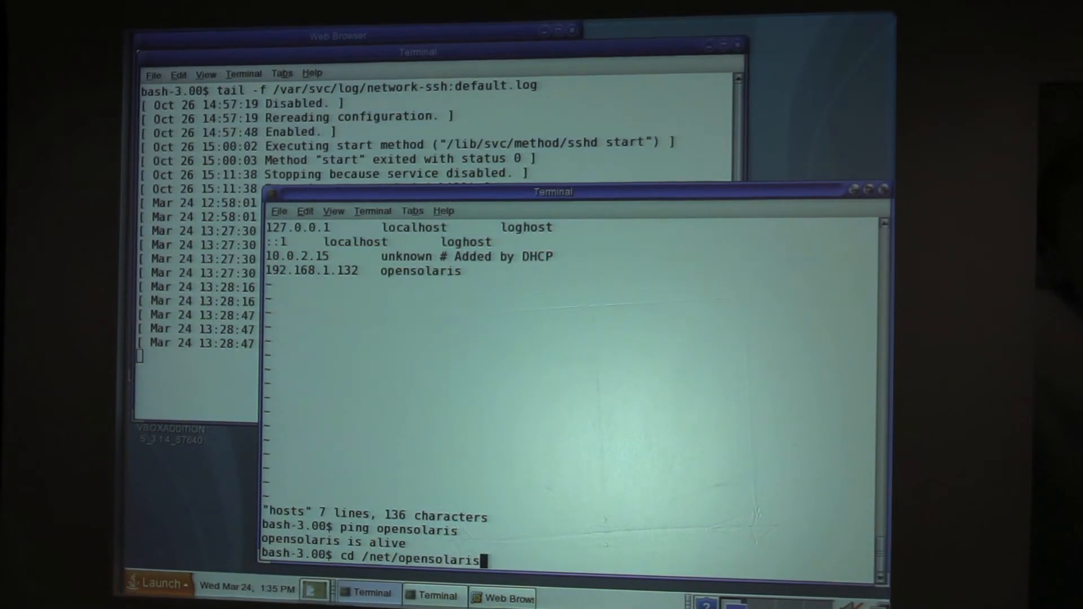
pyautogui.write('ls')
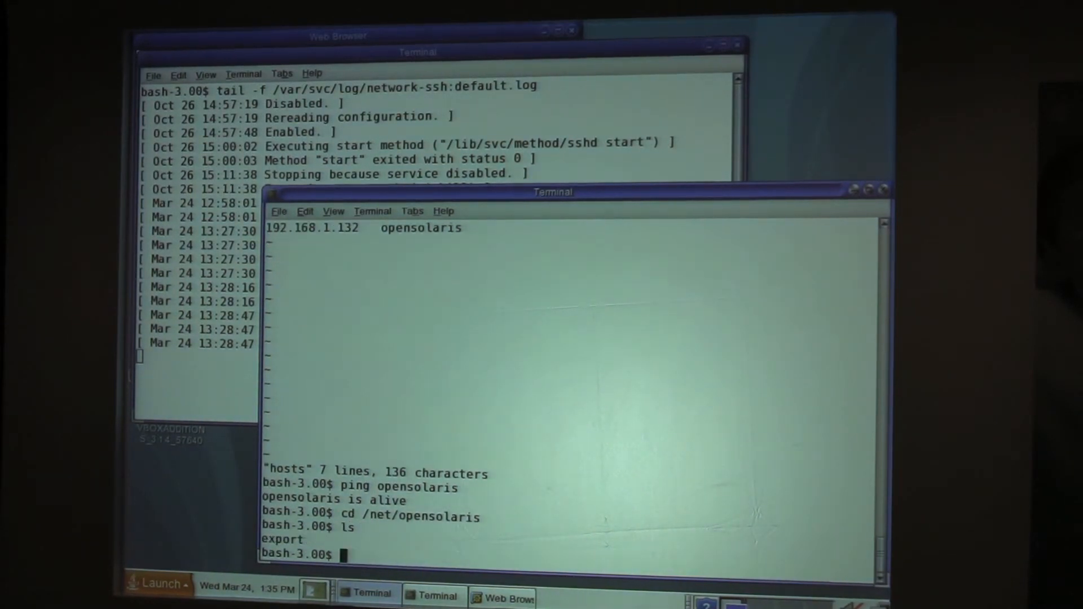
# Change into export/home/bleonard under the opensolaris automount
pyautogui.write('cd export/home')
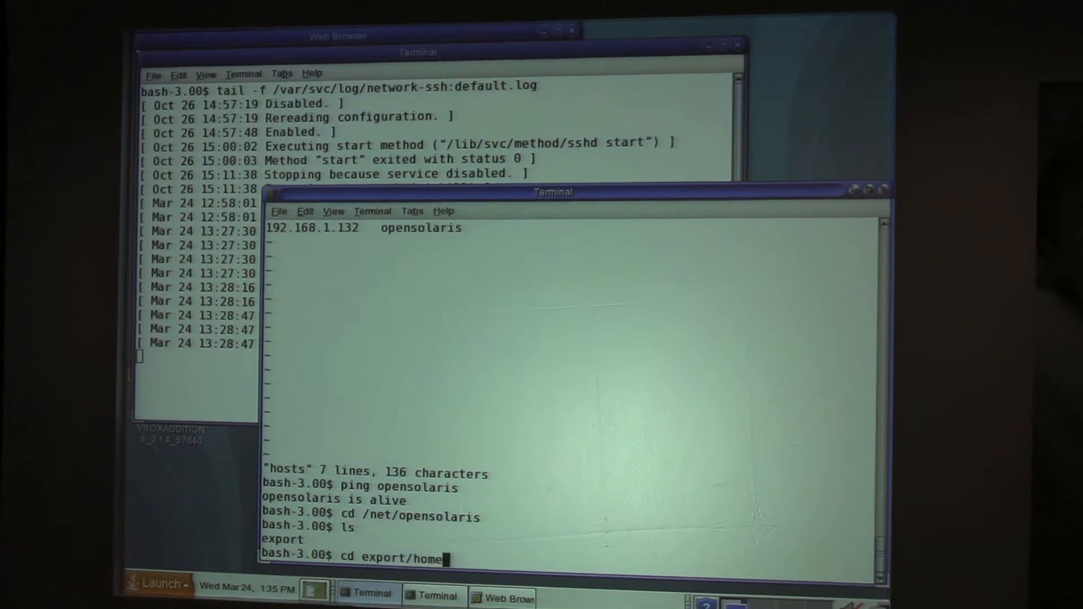
pyautogui.write('/bleonard')
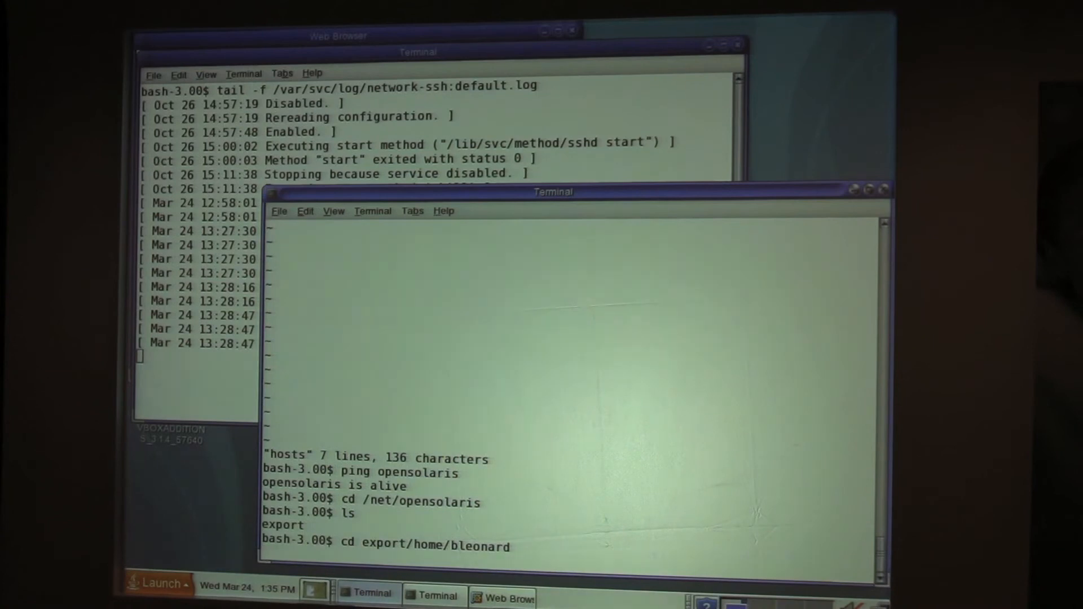
# Interrupt the hanging cd into the exported home directory with Ctrl+C twice
pyautogui.press('ctrl+c')
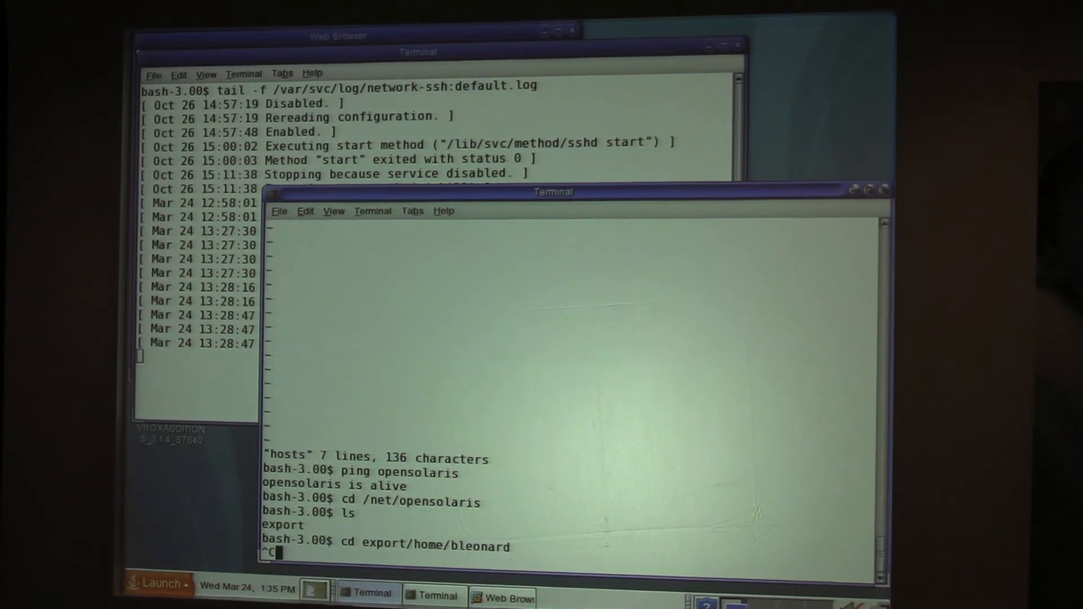
pyautogui.press('ctrl+c')
pyautogui.write('cd /net')
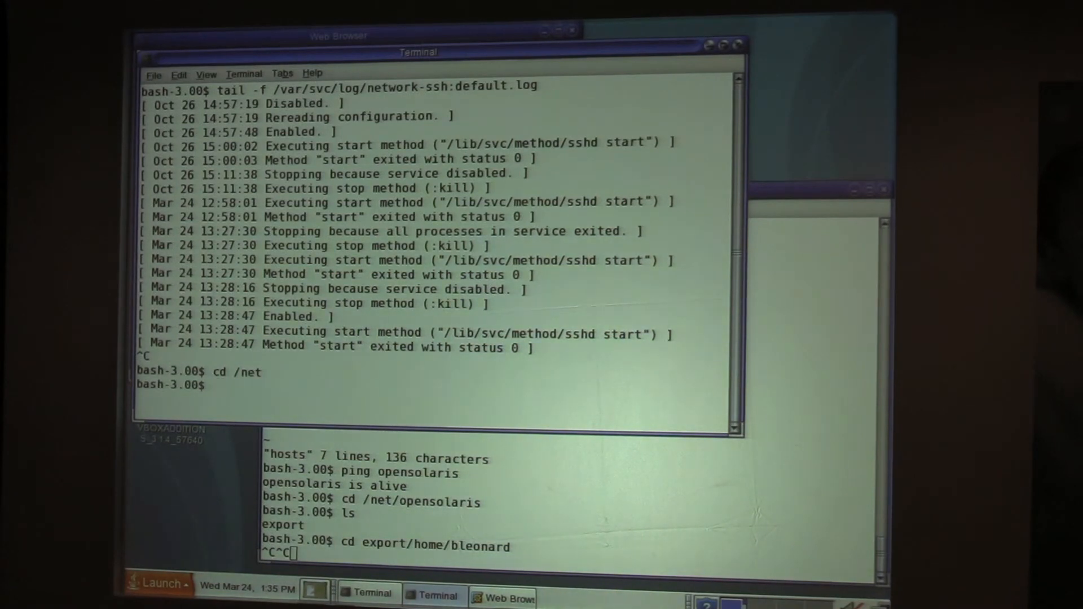
# Begin changing into the opensolaris host directory under /net in the log-tail window
pyautogui.write('cd opensoal')
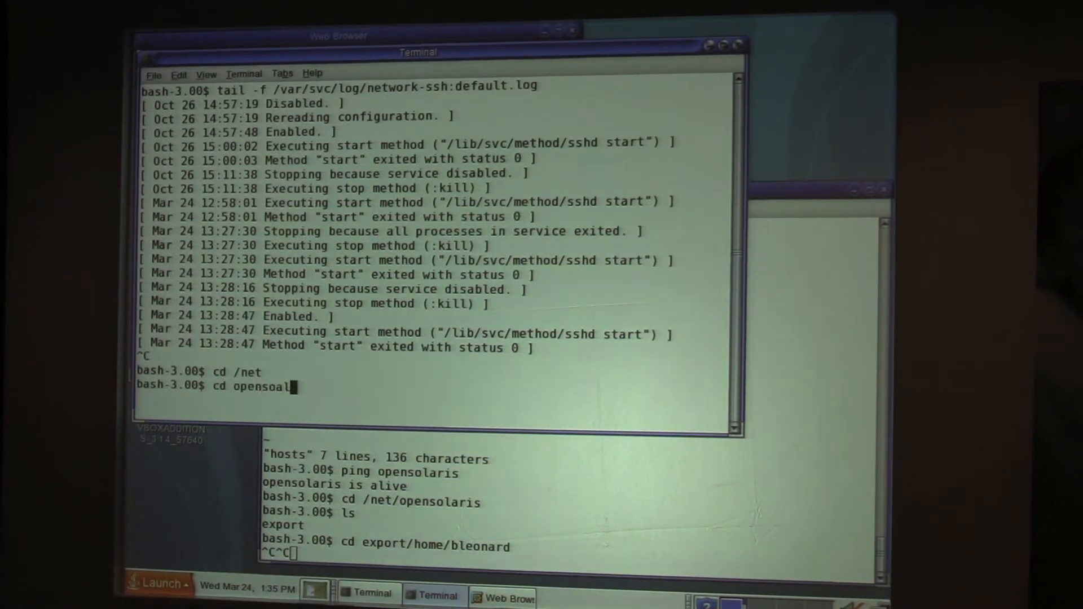